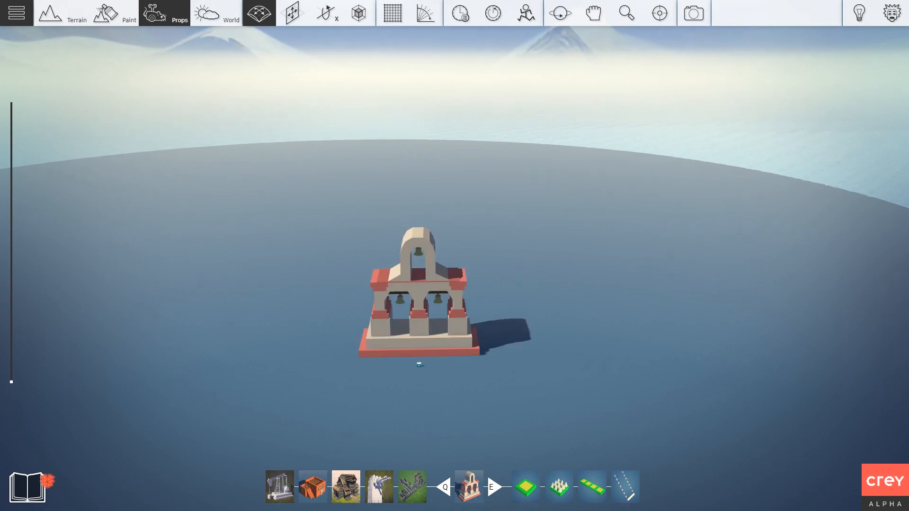
Step: Delete the bell tower prop from the terrain
{"action": "left_click", "coordinate": [291, 13]}
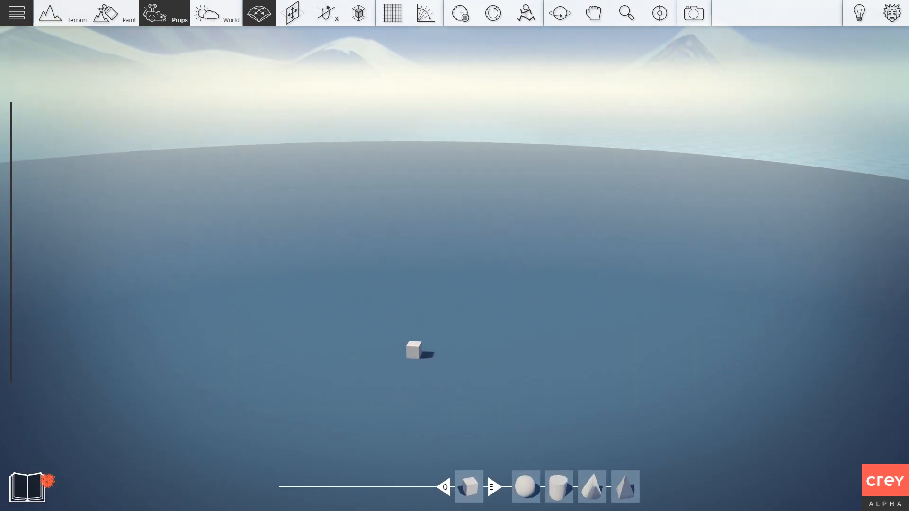
Step: Duplicate the flat slab beside the first and bring up the gameplay props library
{"action": "left_click", "coordinate": [359, 13]}
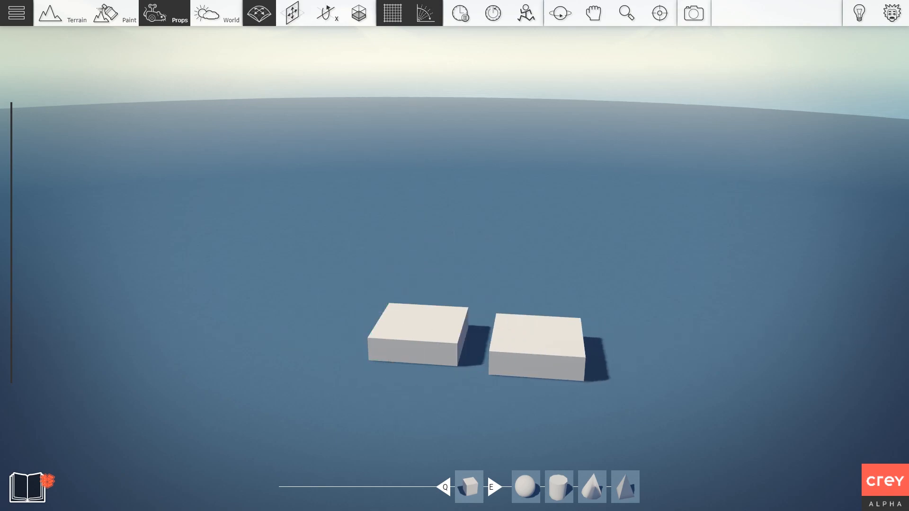
{"action": "left_click", "coordinate": [514, 347]}
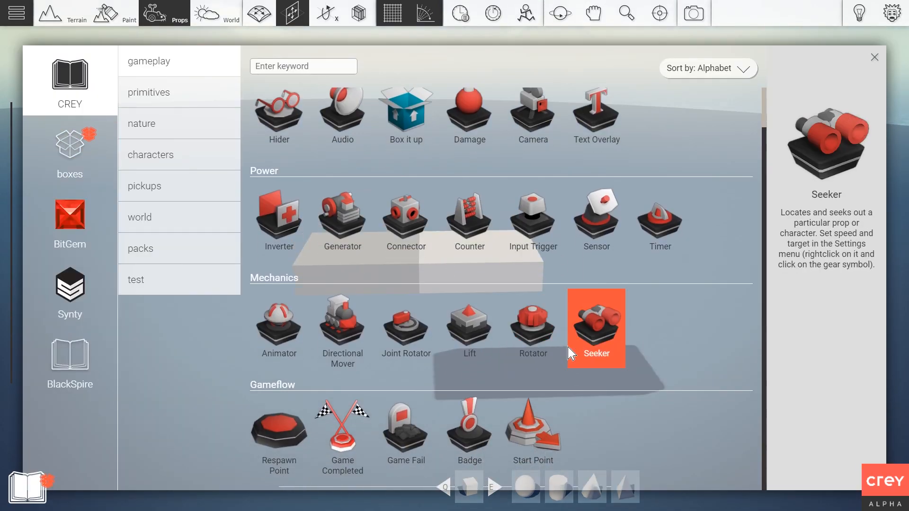
Step: Place a Joint Rotator between the slabs with transition time 1 and Smooth acceleration
{"action": "left_click", "coordinate": [594, 327]}
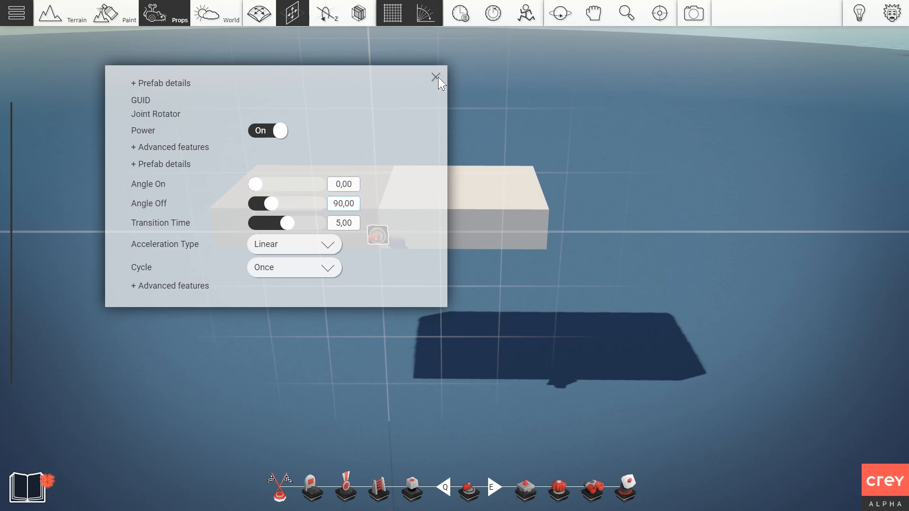
{"action": "left_click", "coordinate": [343, 222]}
{"action": "type", "text": "1"}
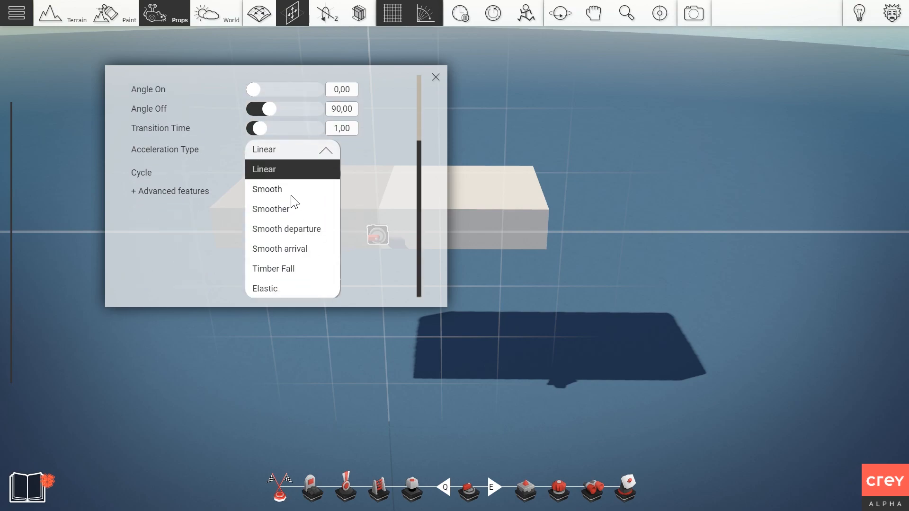
{"action": "left_click", "coordinate": [266, 189]}
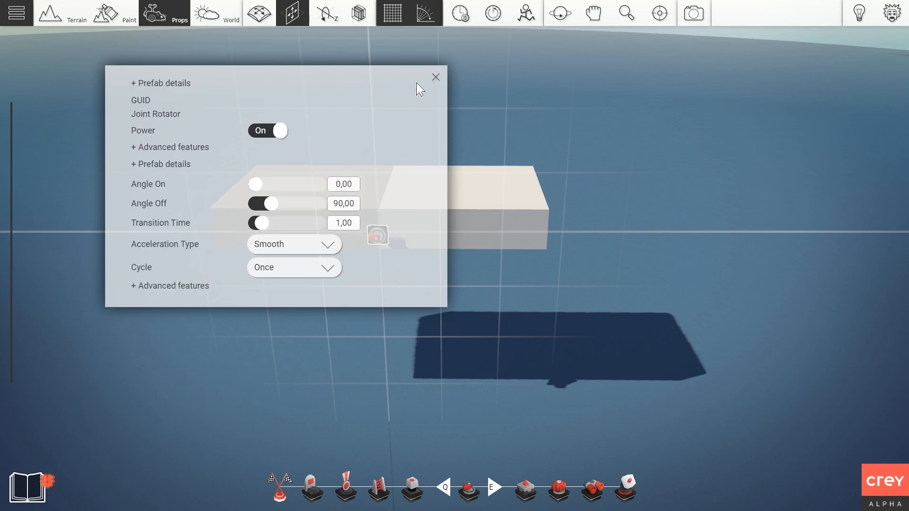
{"action": "left_click", "coordinate": [436, 76]}
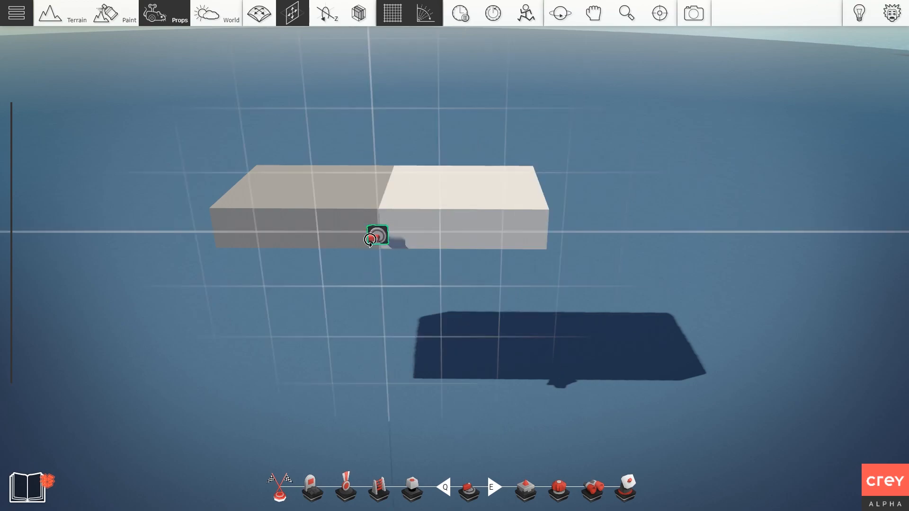
Step: Rotate the joint rotator into place and toggle its Power to test the hinge
{"action": "left_click", "coordinate": [326, 13]}
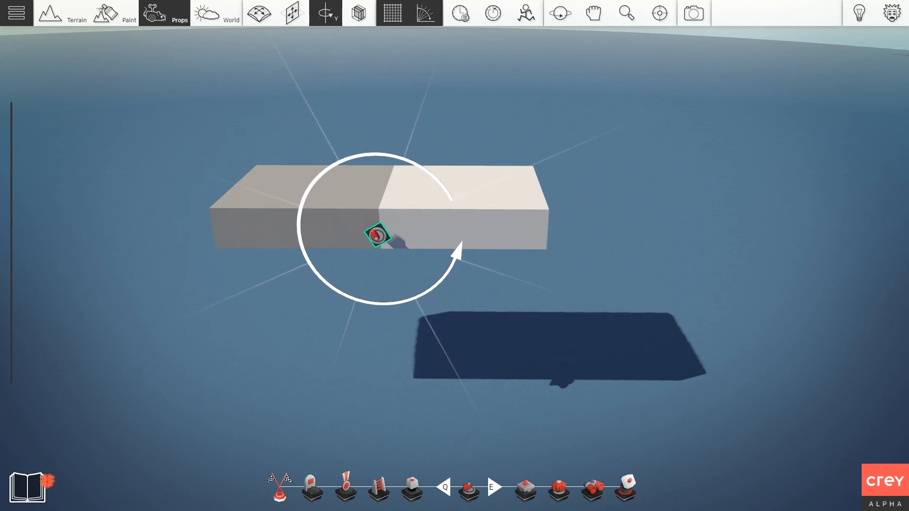
{"action": "right_click", "coordinate": [376, 235]}
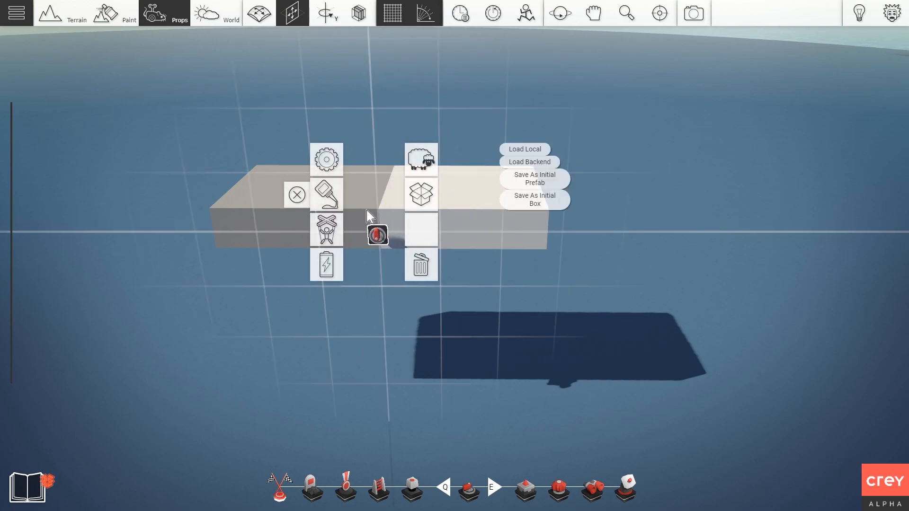
{"action": "left_click", "coordinate": [326, 159]}
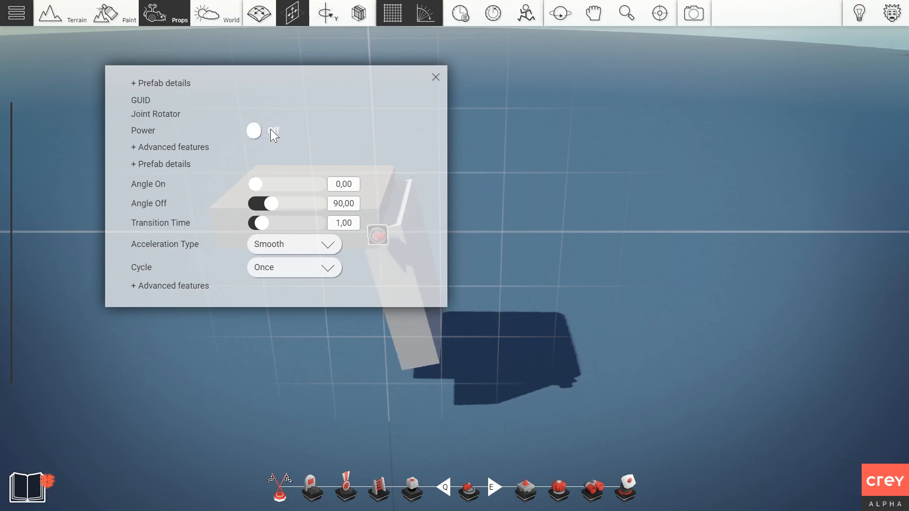
{"action": "left_click", "coordinate": [436, 77]}
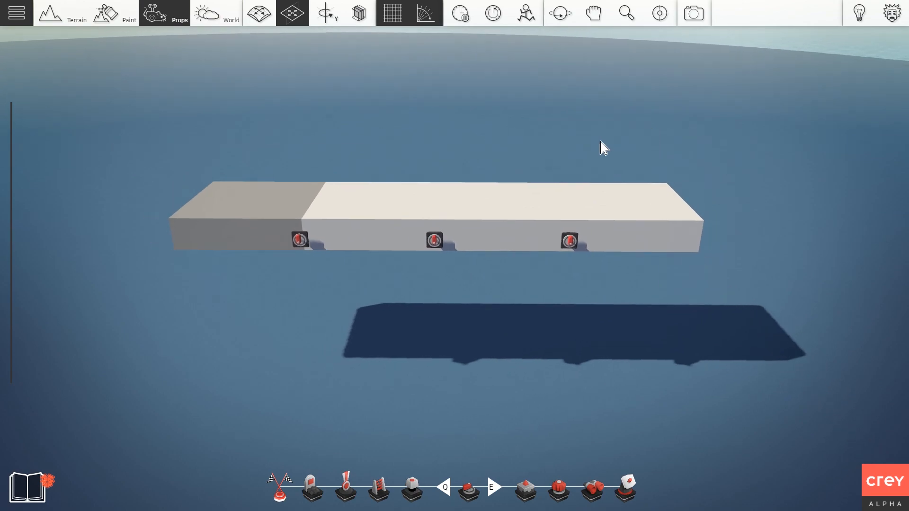
Step: Test one of the new hinges by toggling Power in its joint rotator settings
{"action": "left_click", "coordinate": [299, 240]}
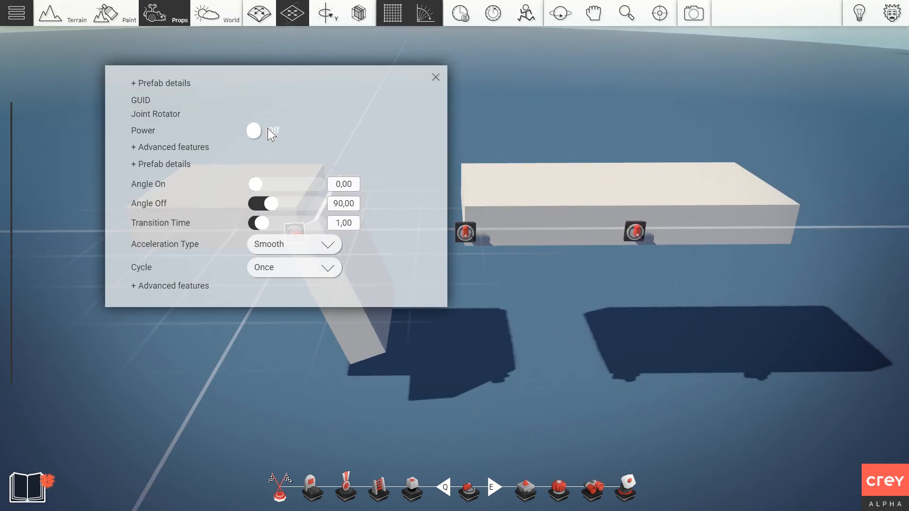
{"action": "left_click", "coordinate": [435, 77]}
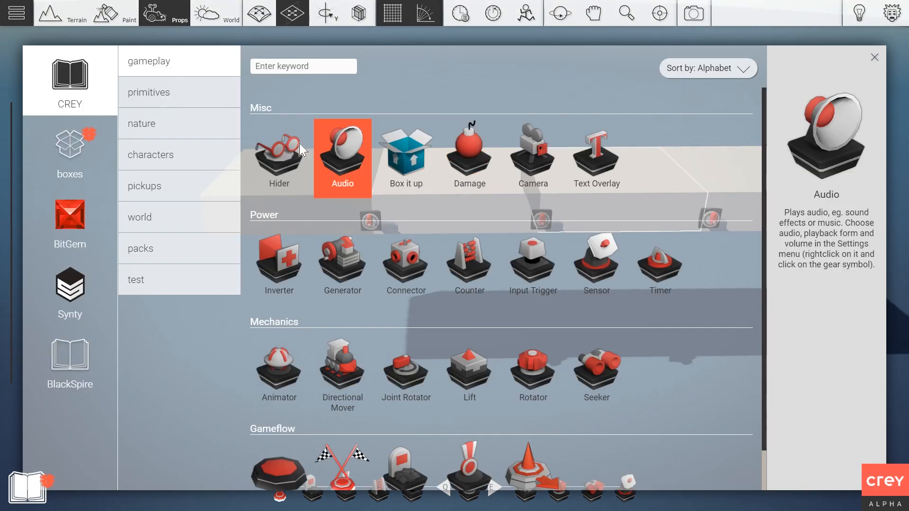
Step: Add a While-contact sensor and a player Start Point, test the fold, then reset
{"action": "left_click", "coordinate": [469, 265]}
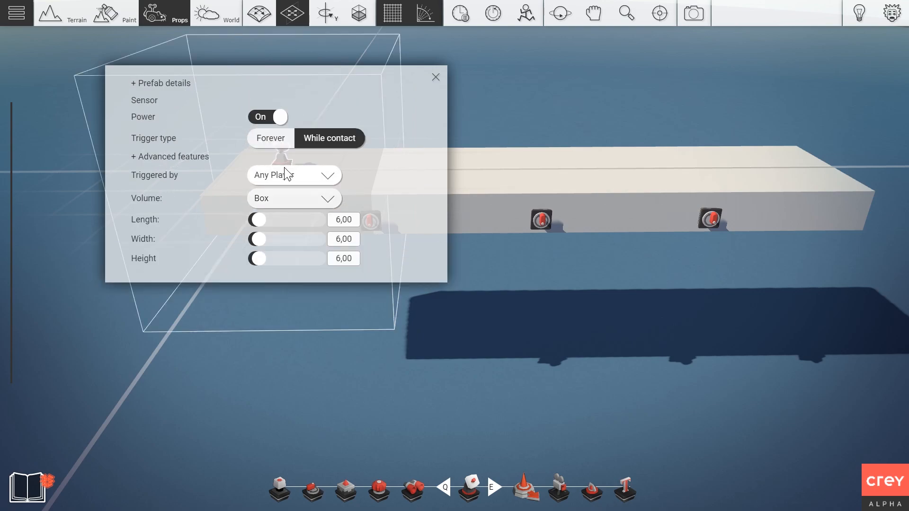
{"action": "left_click", "coordinate": [435, 77]}
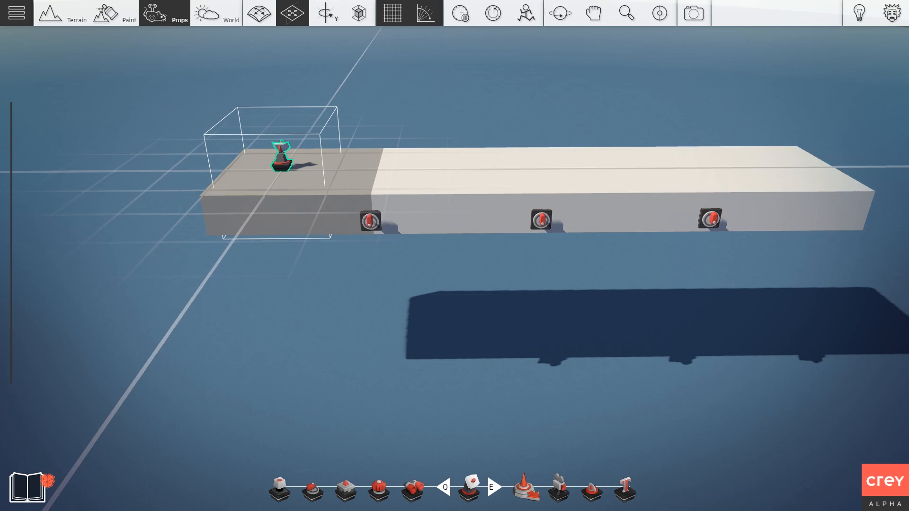
{"action": "left_click", "coordinate": [291, 14]}
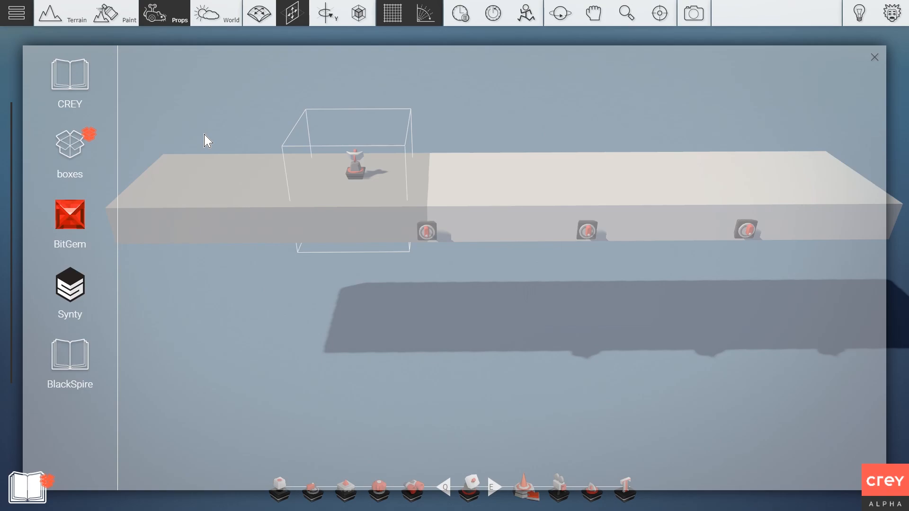
{"action": "left_click", "coordinate": [874, 57]}
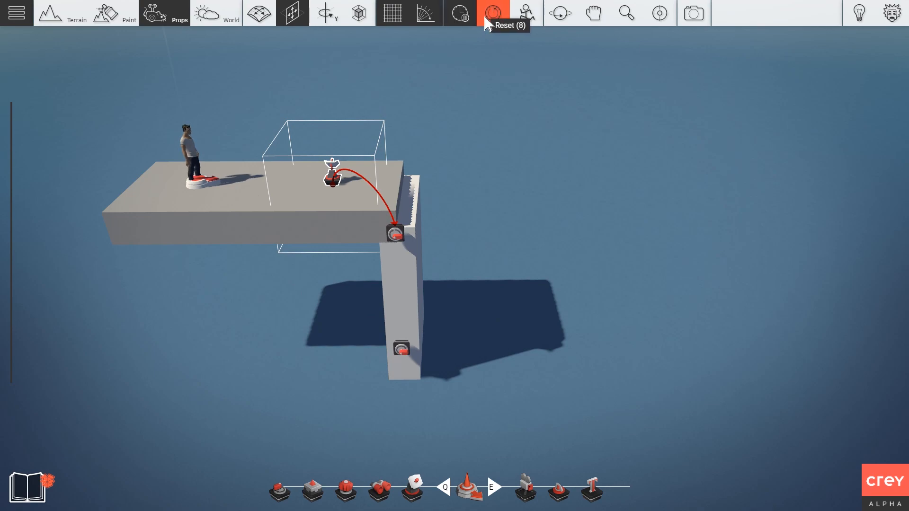
{"action": "left_click", "coordinate": [492, 12]}
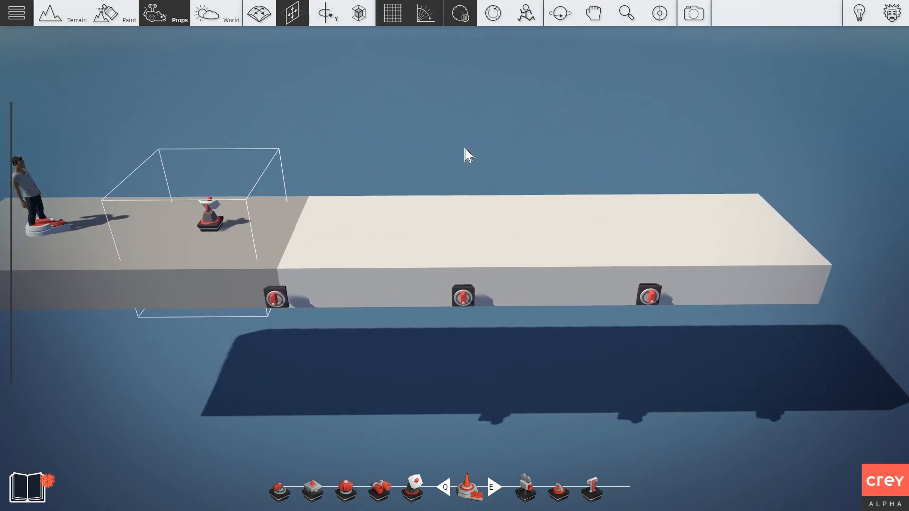
{"action": "left_click", "coordinate": [463, 297]}
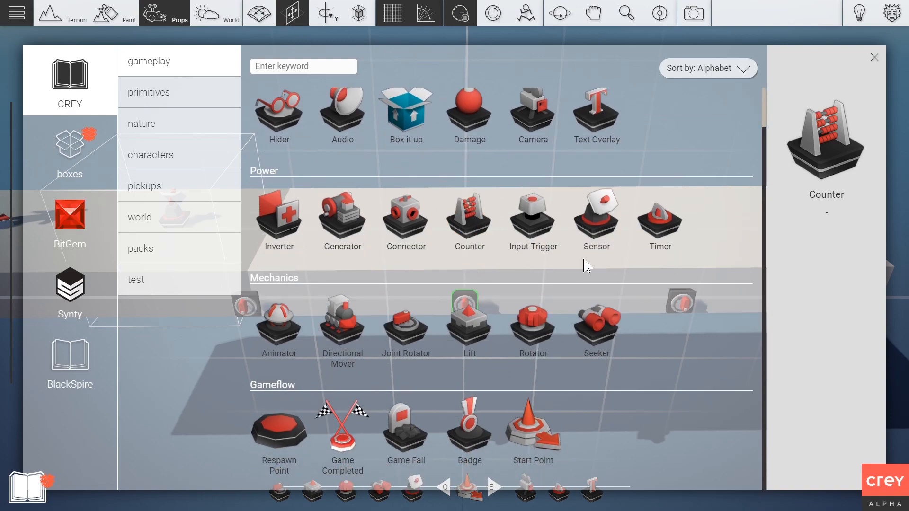
Step: Place Timers on the second and third slabs: Time 1, counting Down, time hidden
{"action": "left_click", "coordinate": [874, 57]}
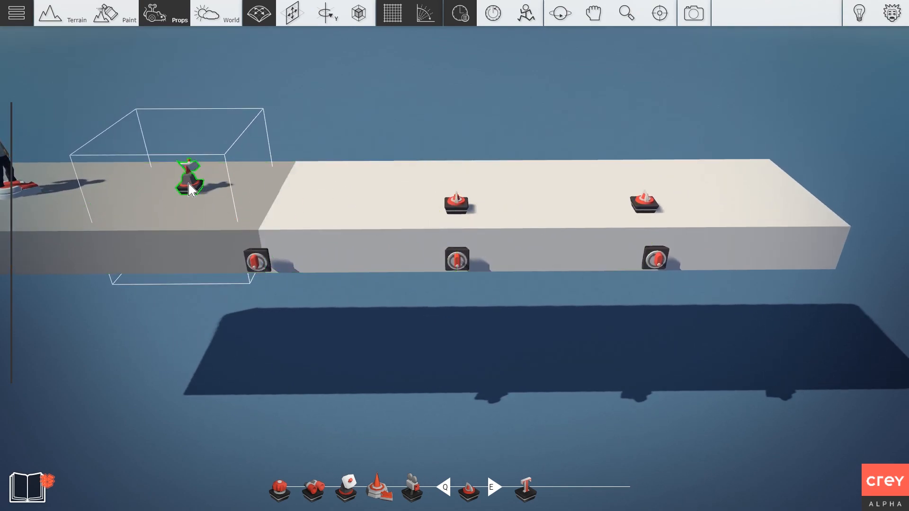
{"action": "left_click", "coordinate": [457, 259]}
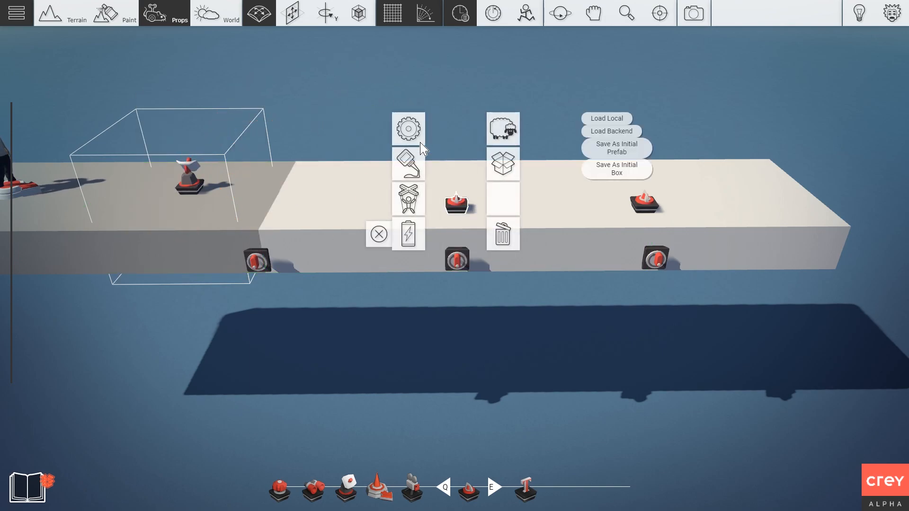
{"action": "left_click", "coordinate": [408, 128]}
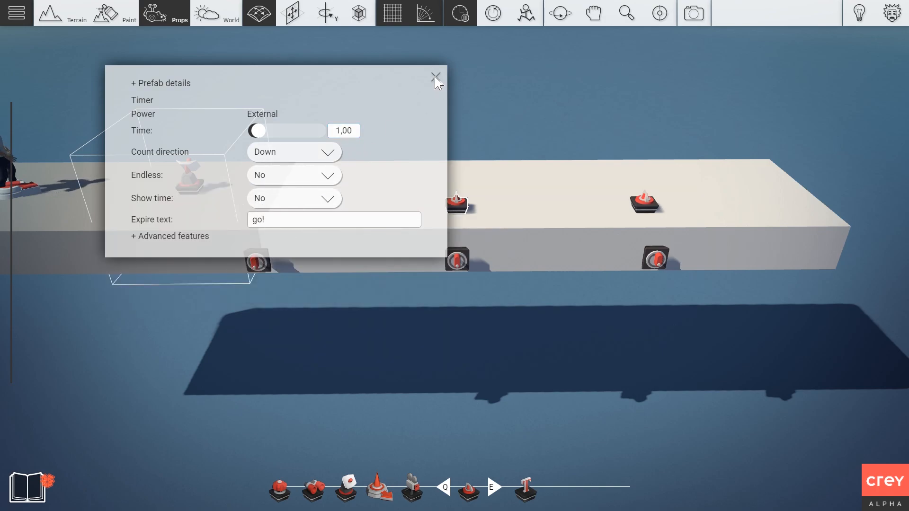
{"action": "left_click", "coordinate": [435, 78]}
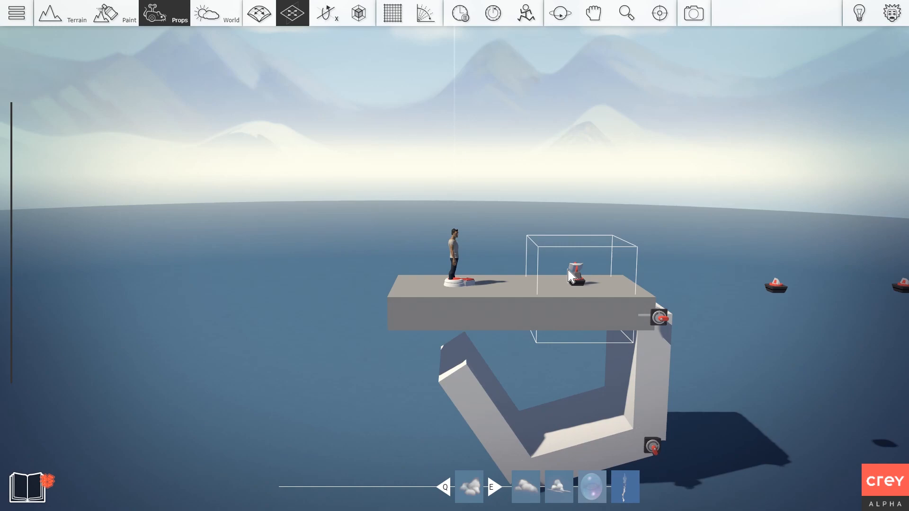
Step: Set the start sensor to trigger Forever with length, width and height 2.98
{"action": "left_click", "coordinate": [573, 272]}
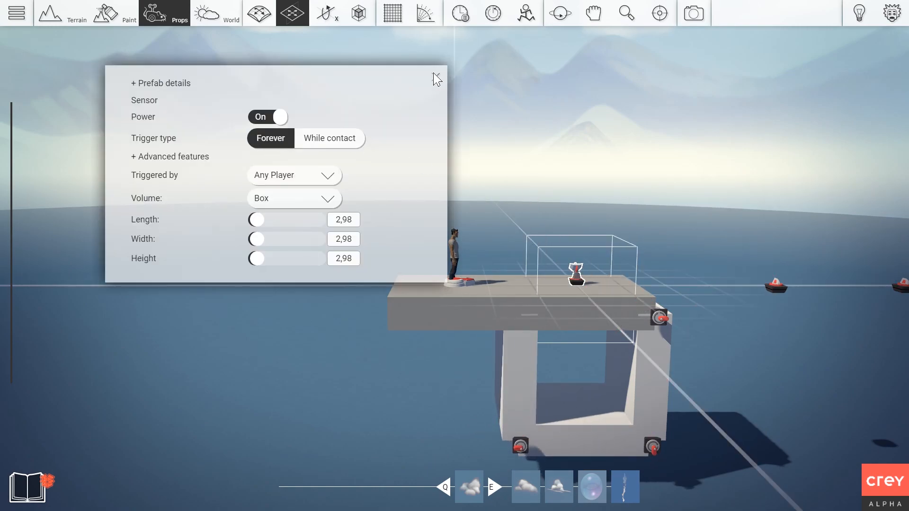
{"action": "left_click", "coordinate": [436, 78]}
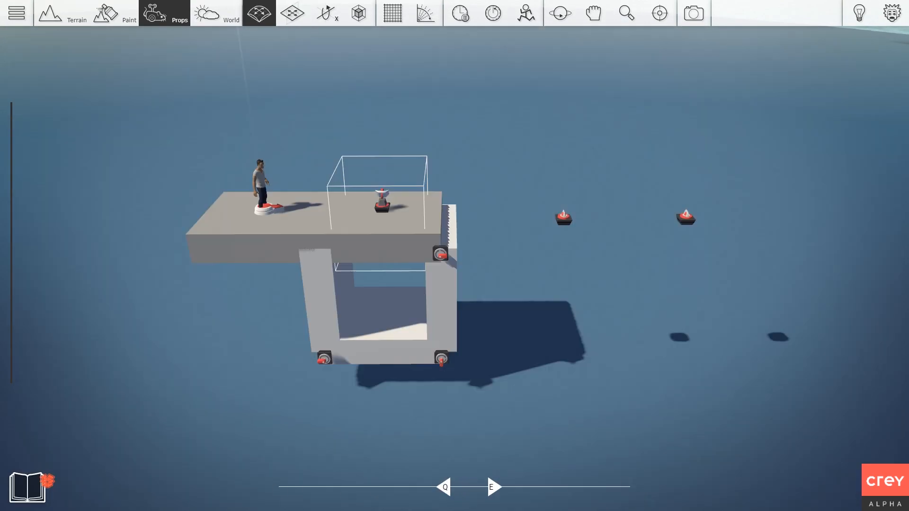
Step: Place a Box it up prop and glue every bridge slab, hinge, timer and sensor to it
{"action": "left_click", "coordinate": [392, 13]}
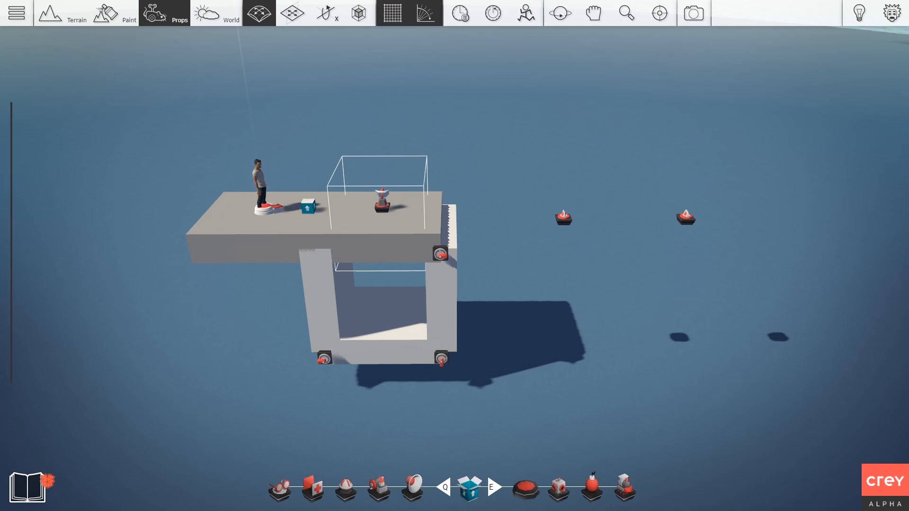
{"action": "left_click", "coordinate": [292, 13]}
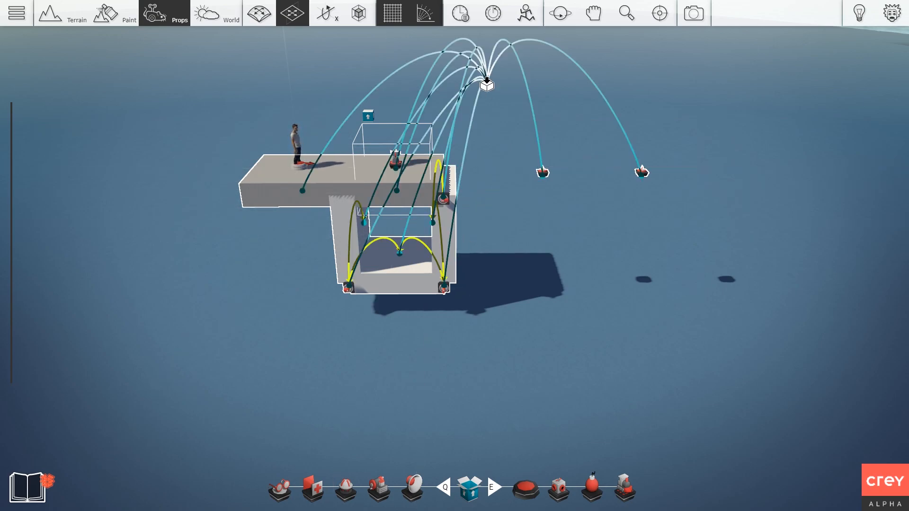
{"action": "left_click_drag", "start_coordinate": [487, 85], "coordinate": [367, 117]}
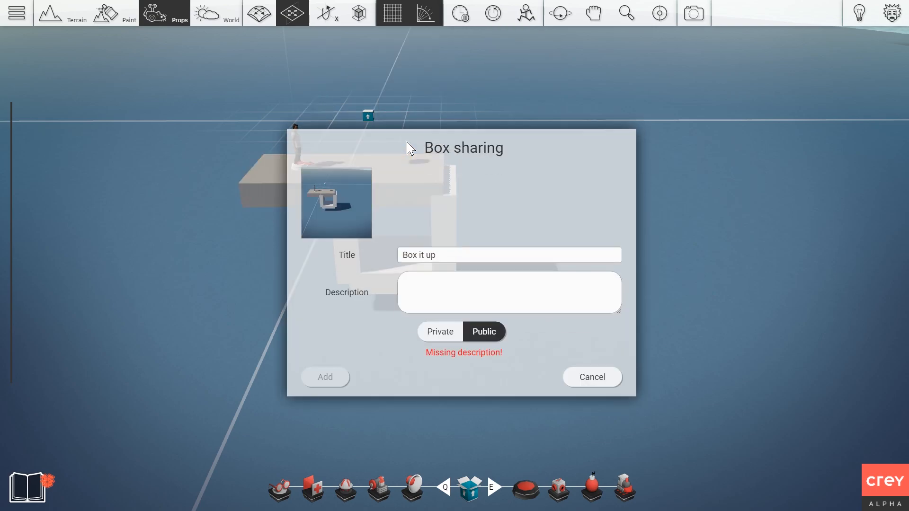
Step: Title the box 'Extending bridge', add a short description, make it Private and add it
{"action": "left_click", "coordinate": [508, 255]}
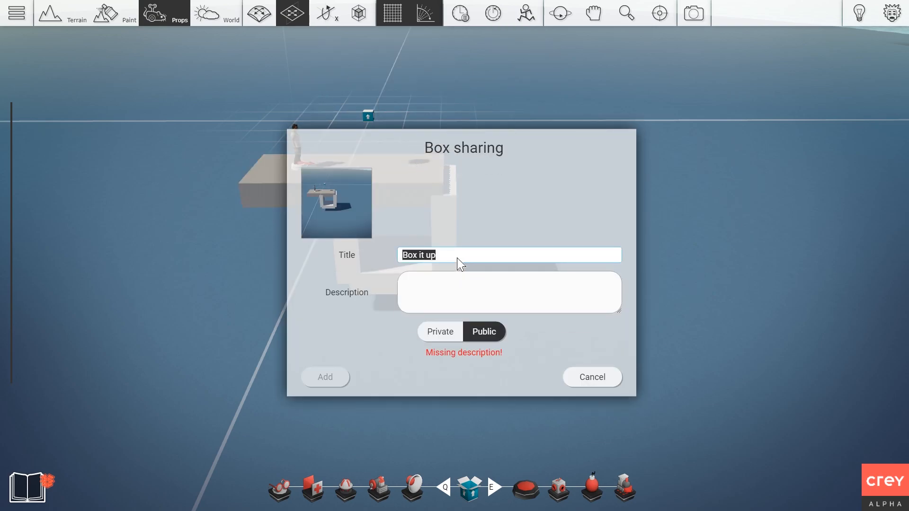
{"action": "type", "text": "Ex"}
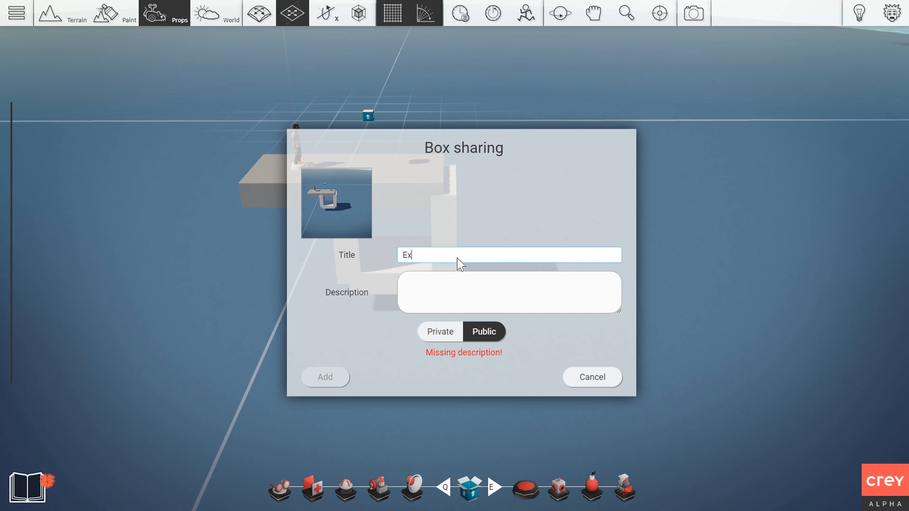
{"action": "type", "text": "xtending"}
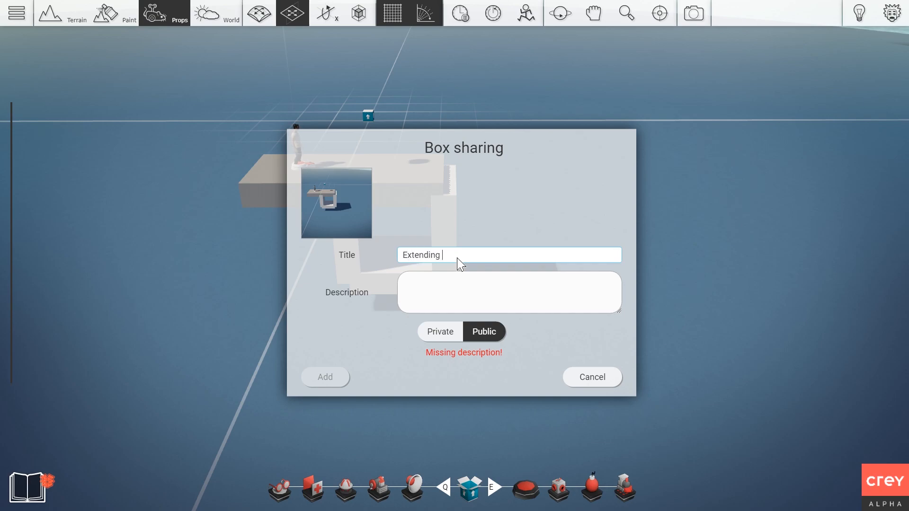
{"action": "type", "text": "bridge"}
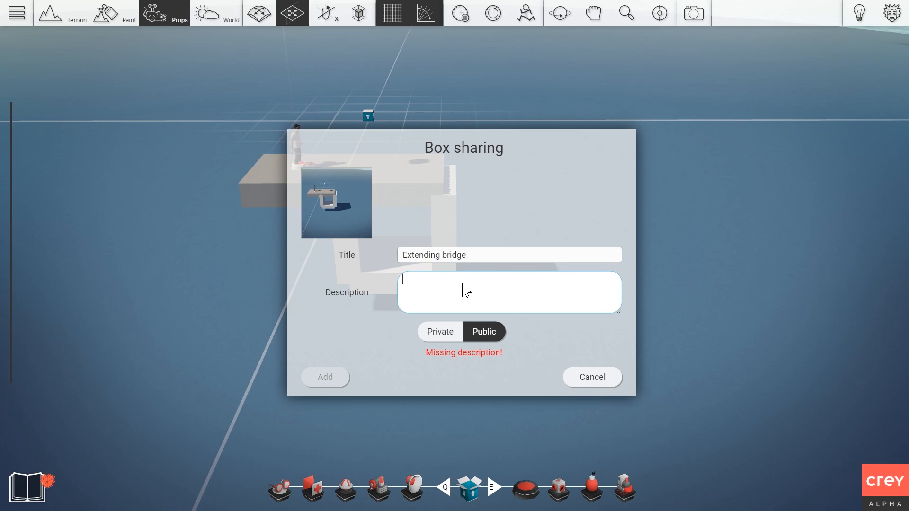
{"action": "type", "text": "This is the third time"}
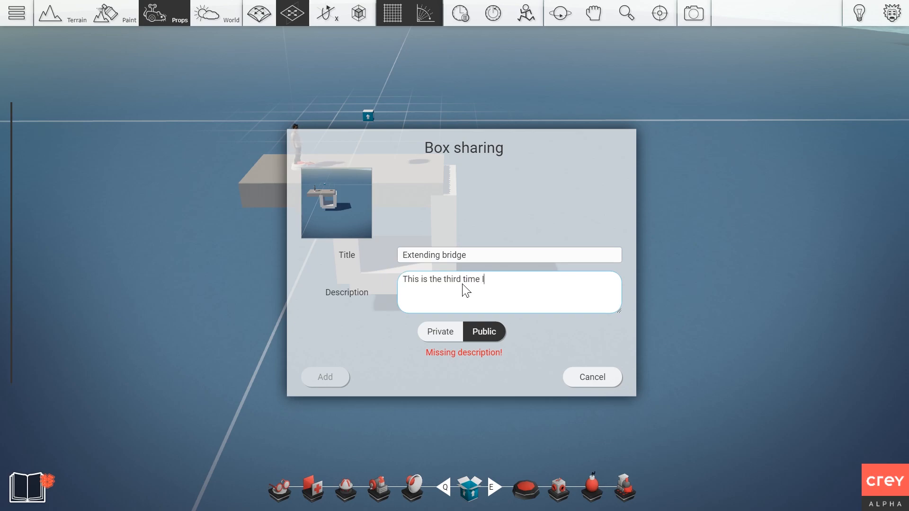
{"action": "type", "text": "I've made"}
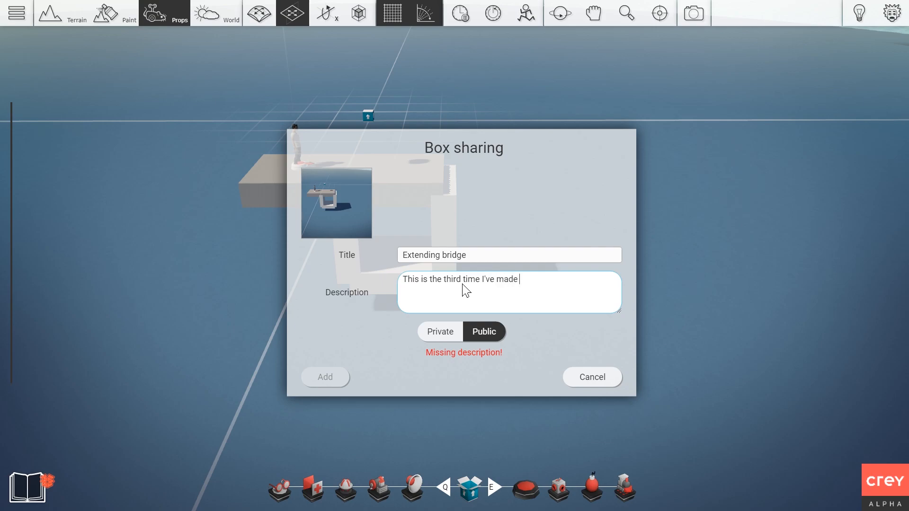
{"action": "type", "text": "this bridge"}
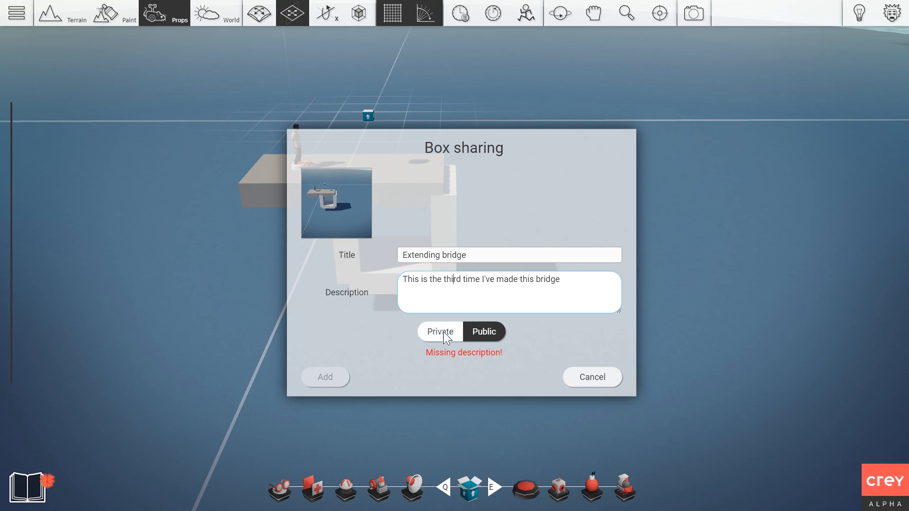
{"action": "left_click", "coordinate": [439, 332]}
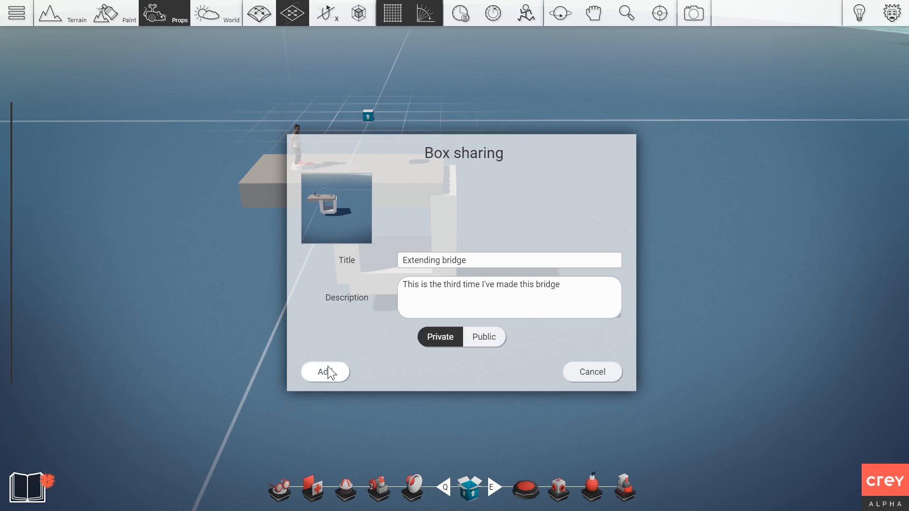
{"action": "left_click", "coordinate": [324, 371]}
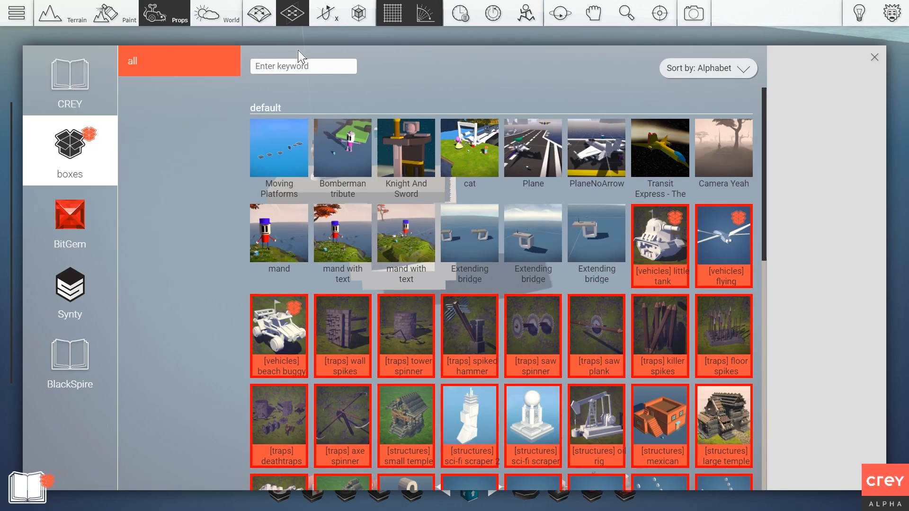
{"action": "mouse_move", "coordinate": [469, 232]}
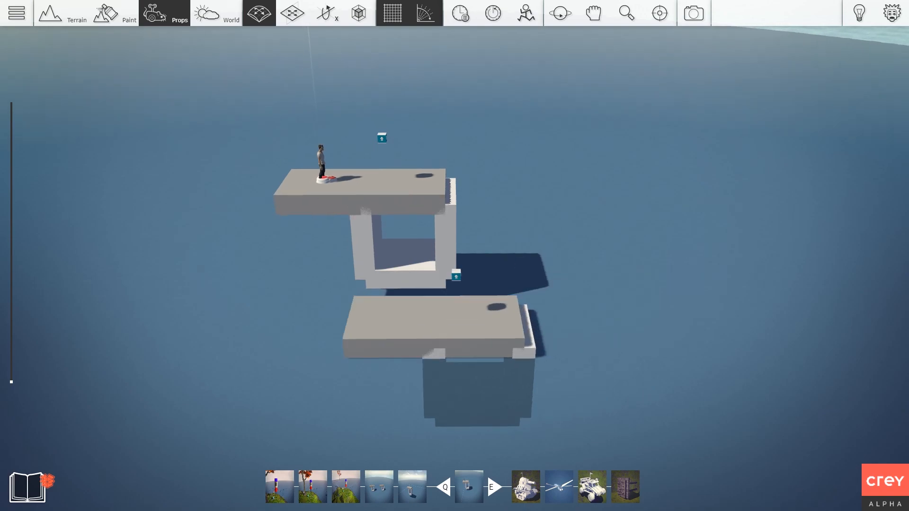
Step: Close the library and select a bridge part in the scene
{"action": "left_click", "coordinate": [292, 13]}
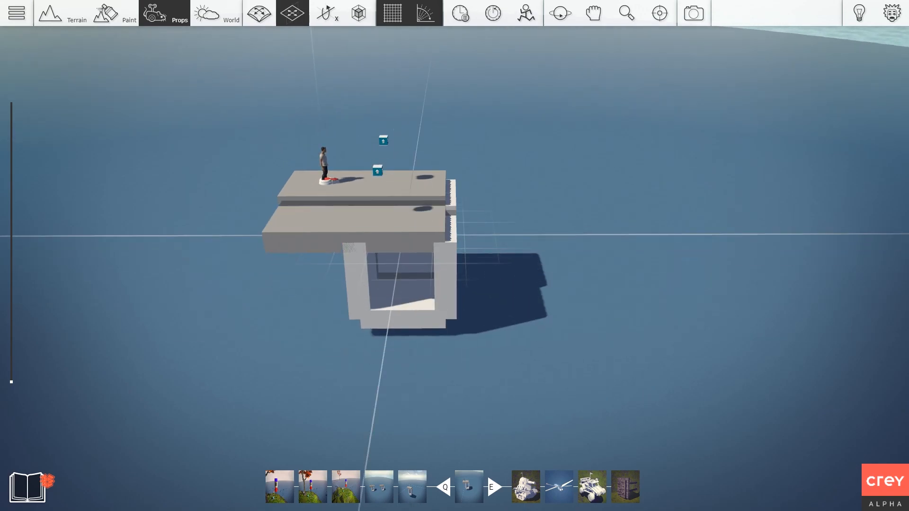
{"action": "left_click", "coordinate": [419, 210]}
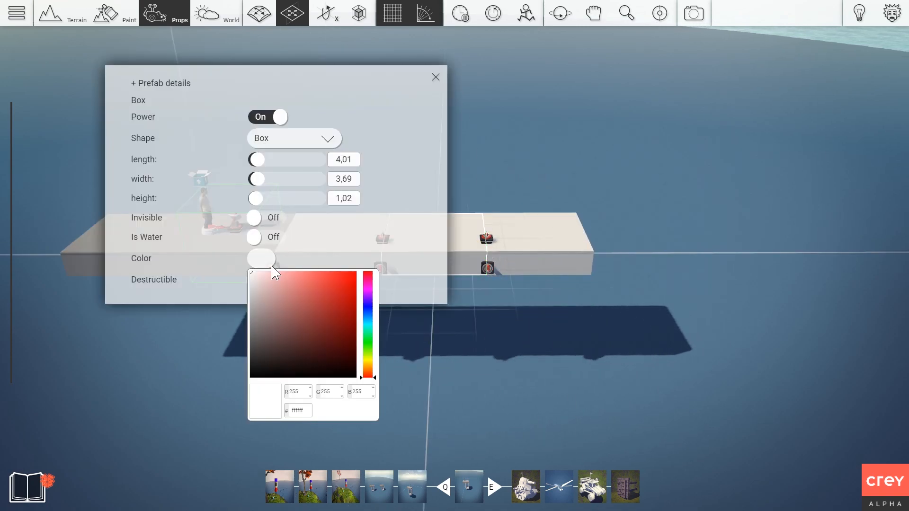
Step: Recolor the long white bridge slab dark gray from its Color swatch
{"action": "left_click", "coordinate": [260, 258]}
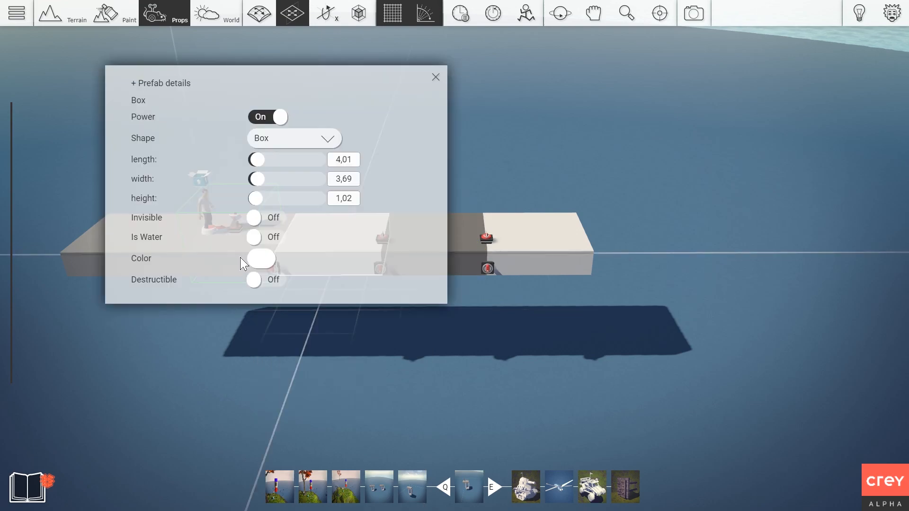
{"action": "left_click", "coordinate": [436, 76]}
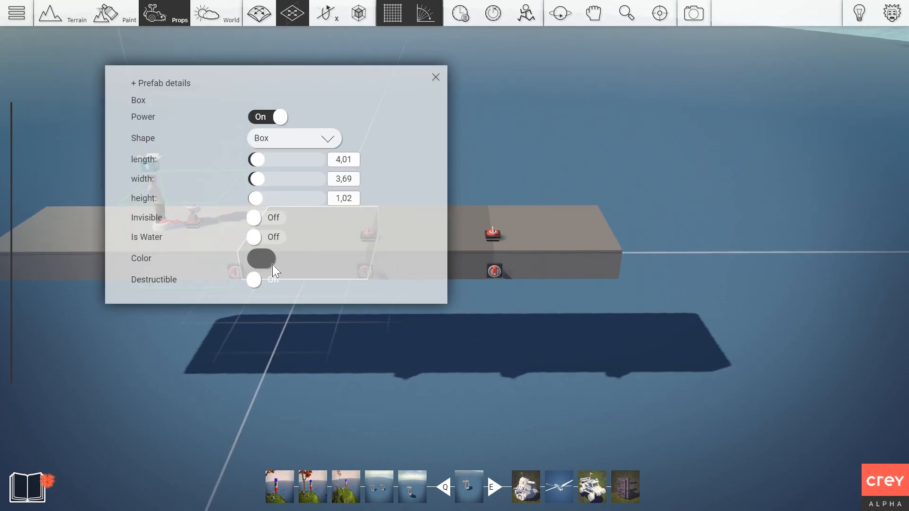
{"action": "left_click", "coordinate": [435, 77]}
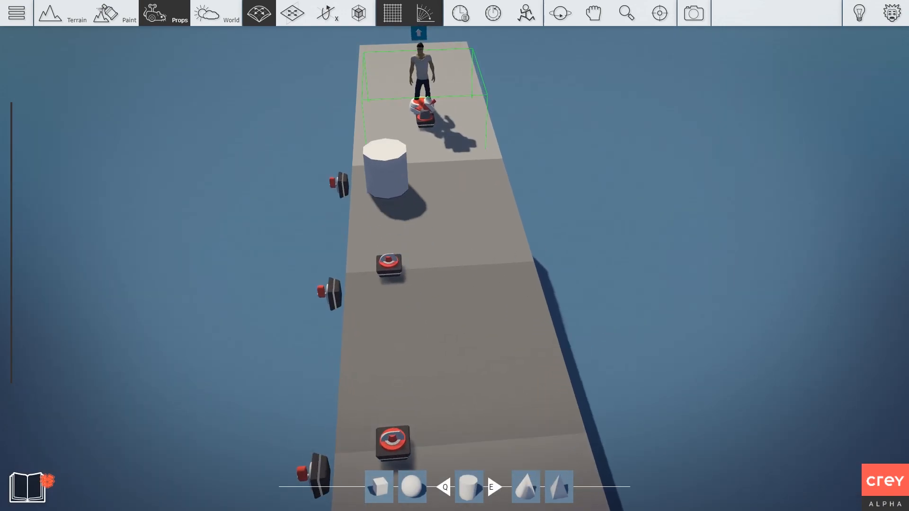
Step: Tip the white cylinder onto its side and color it near-black
{"action": "left_click", "coordinate": [325, 12]}
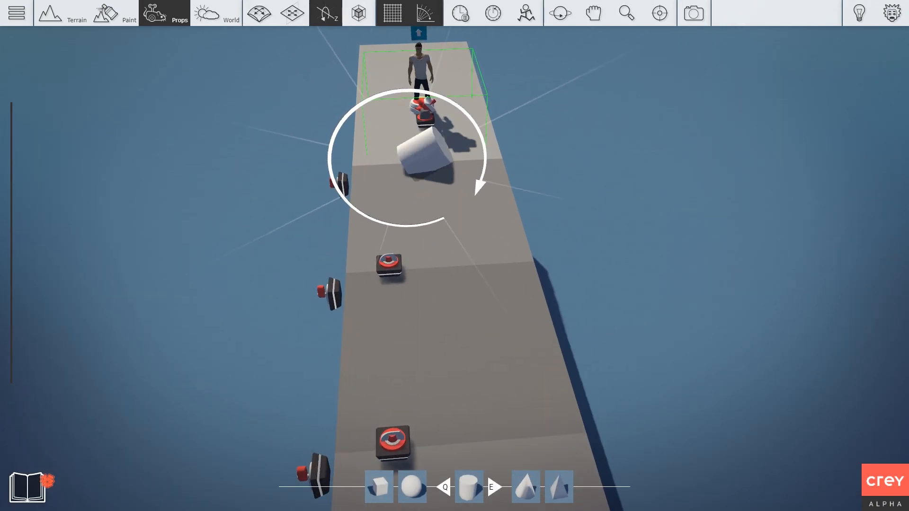
{"action": "left_click", "coordinate": [357, 13]}
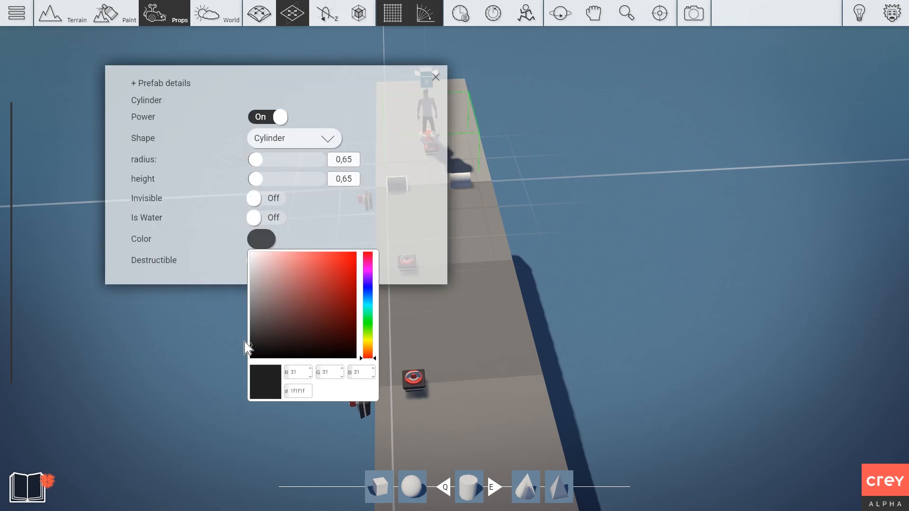
{"action": "left_click", "coordinate": [250, 253]}
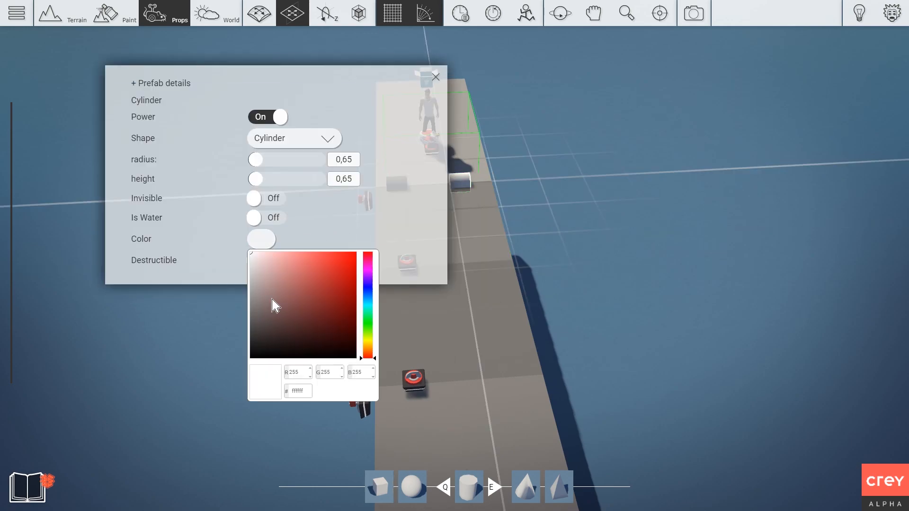
{"action": "left_click", "coordinate": [436, 77]}
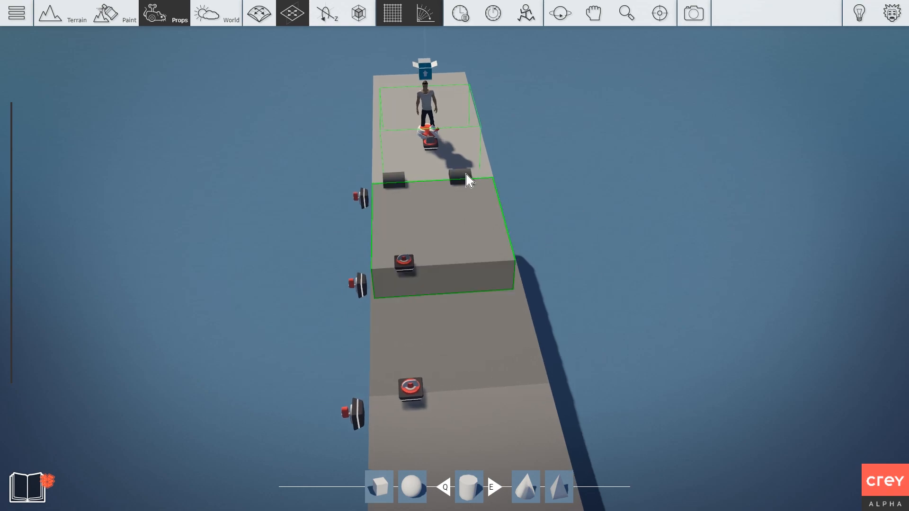
{"action": "left_click", "coordinate": [258, 13]}
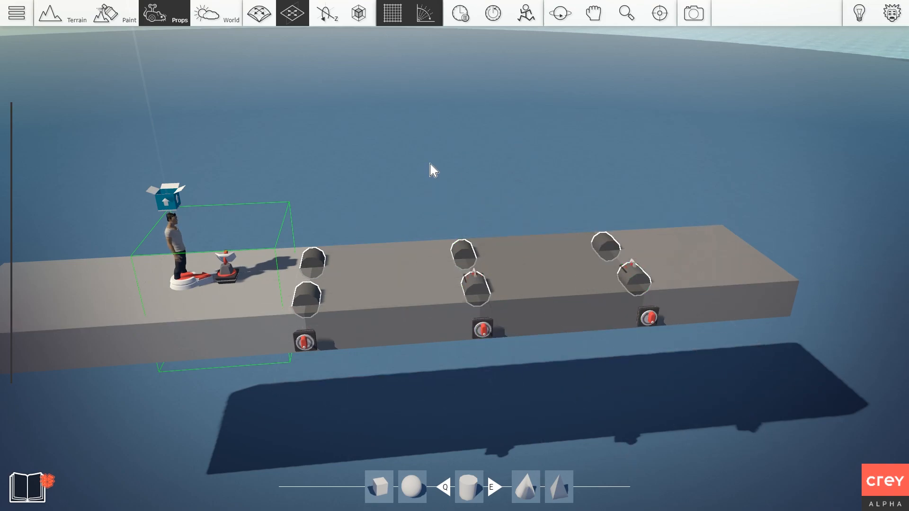
{"action": "mouse_move", "coordinate": [472, 130]}
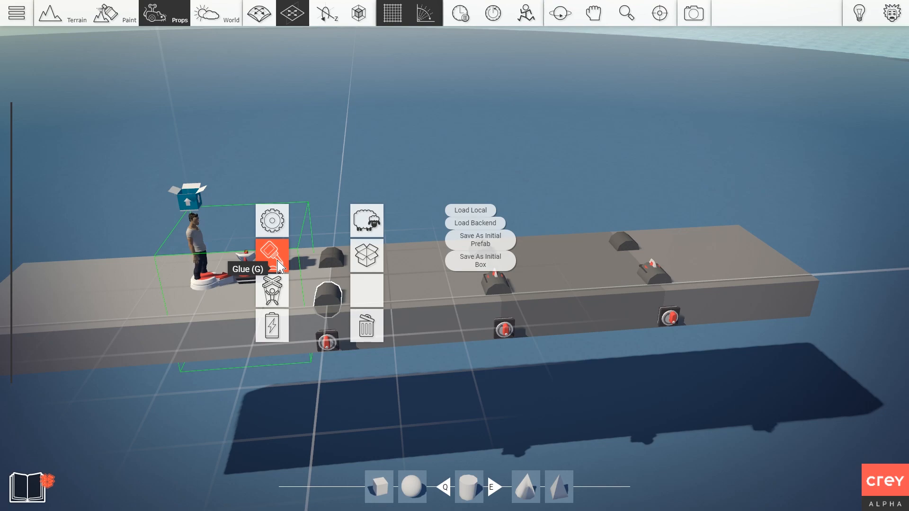
Step: Glue the dark cylinders to the deck and connect the deck pieces to the buttons
{"action": "left_click", "coordinate": [271, 256]}
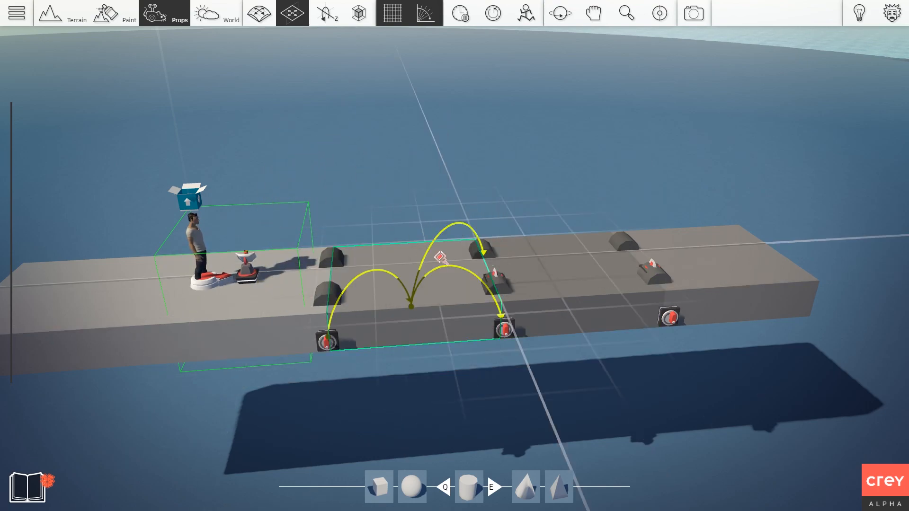
{"action": "left_click_drag", "start_coordinate": [441, 258], "coordinate": [603, 226]}
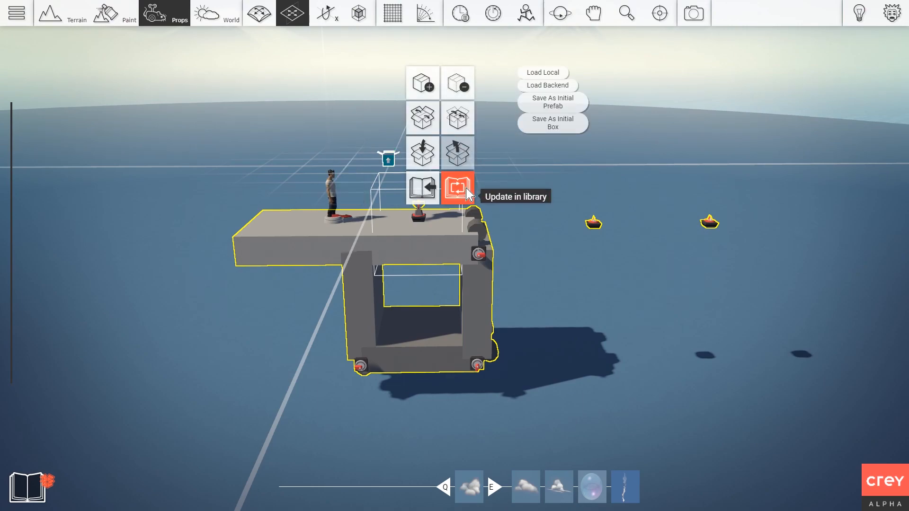
Step: Update the 'Extending bridge' library entry, appending 'v2' to its description
{"action": "left_click", "coordinate": [458, 187]}
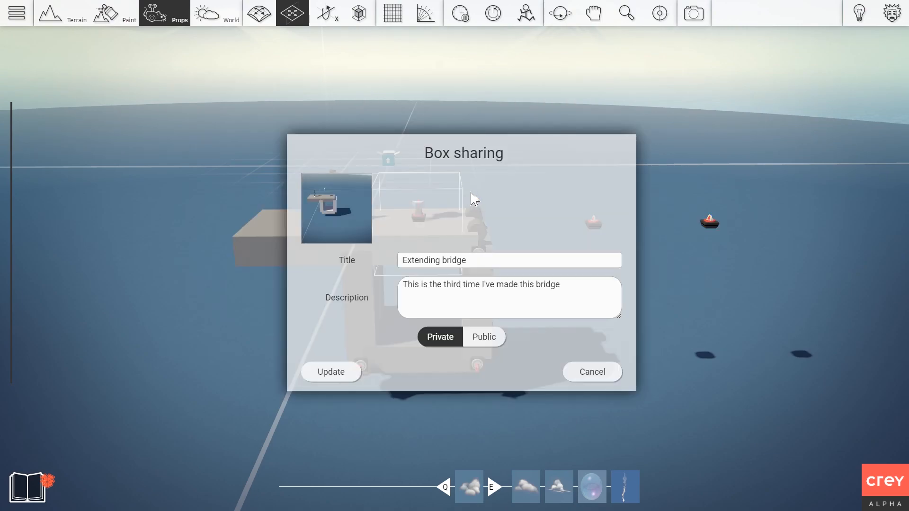
{"action": "type", "text": "v2"}
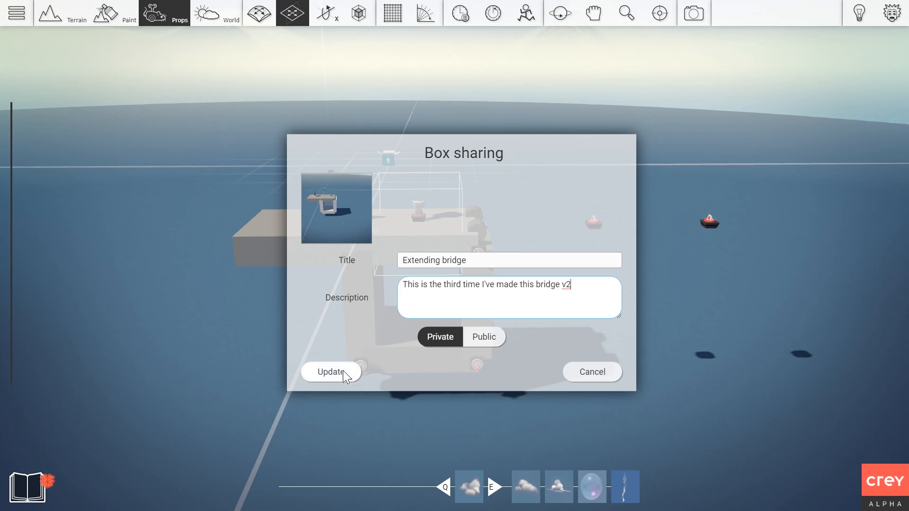
{"action": "left_click", "coordinate": [331, 372]}
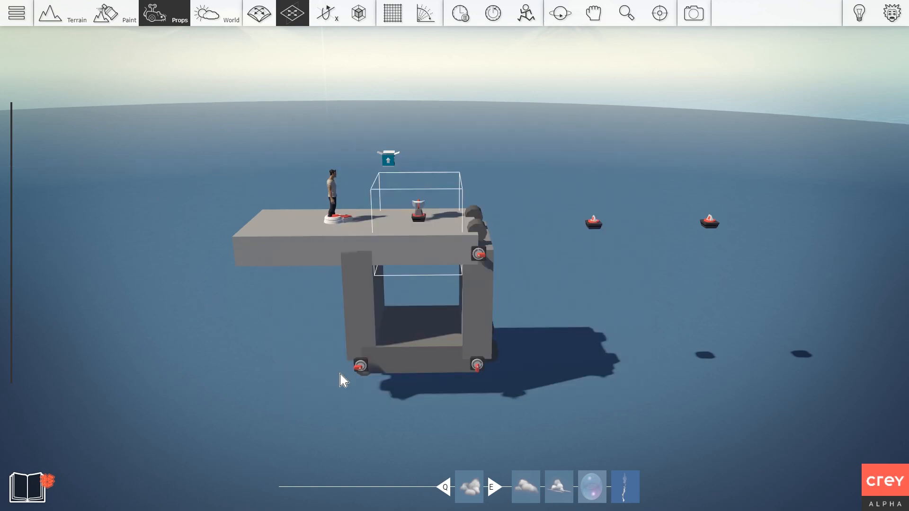